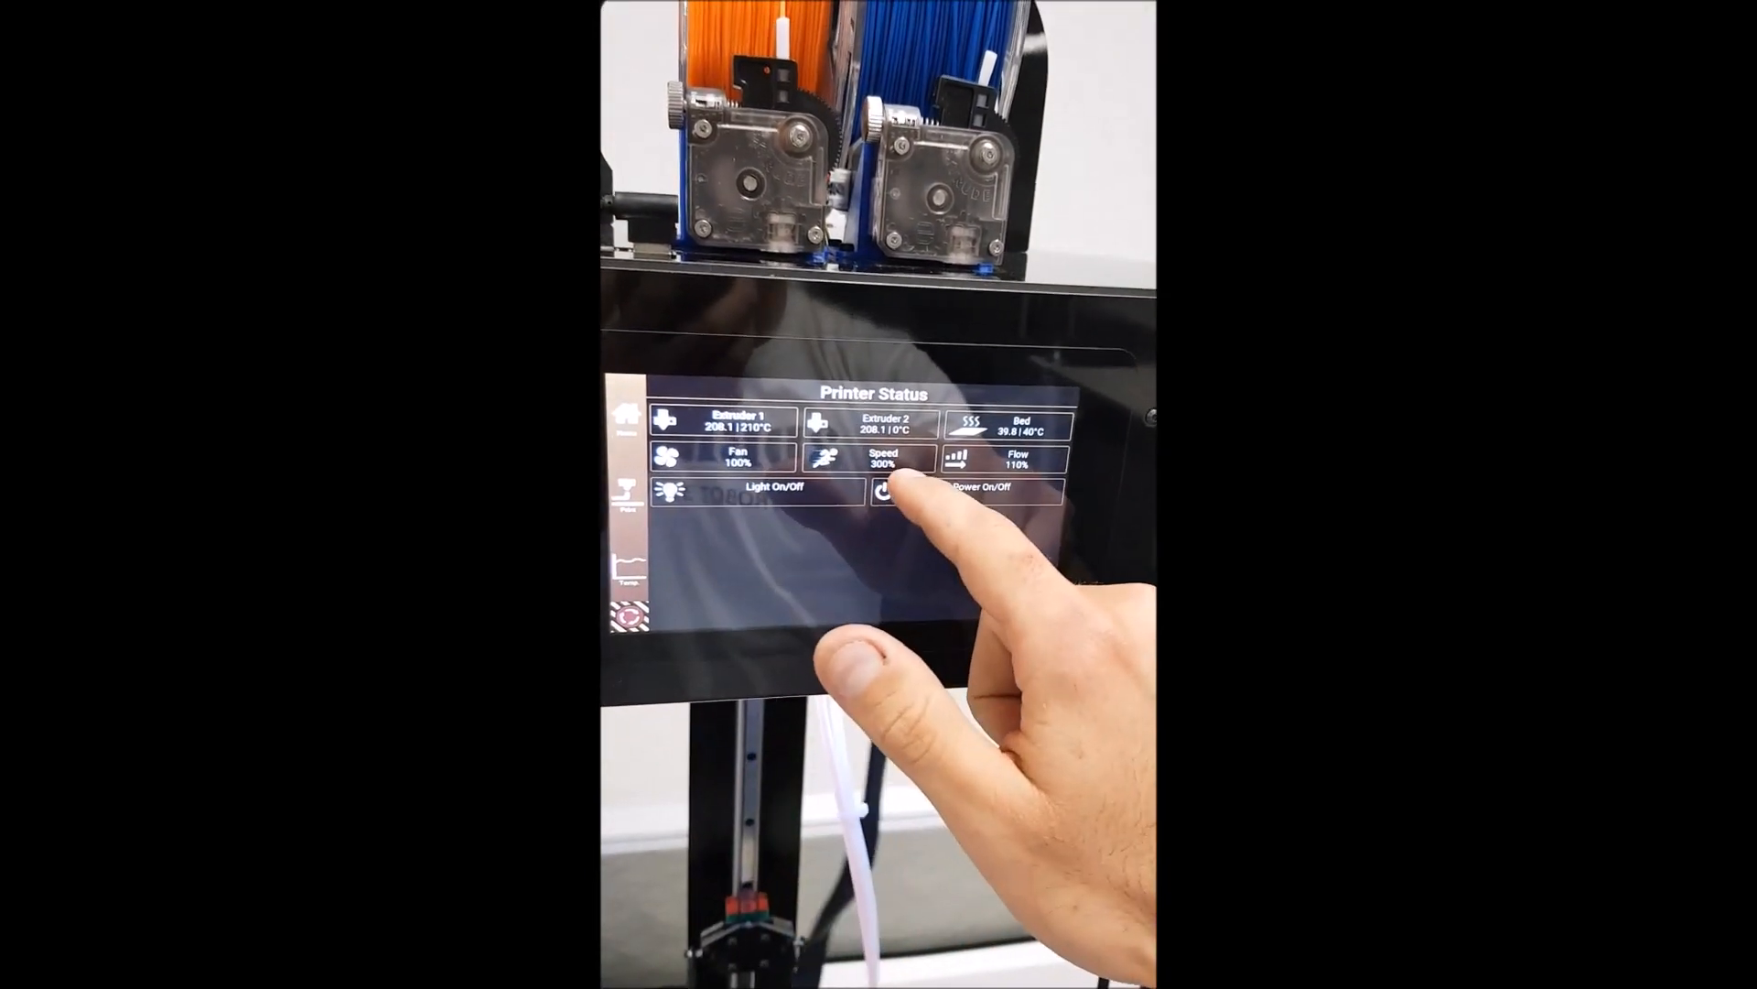
- From the printer status overview, set the print speed to 400% via the Speed tile keypad
{"action": "left_click", "coordinate": [890, 458]}
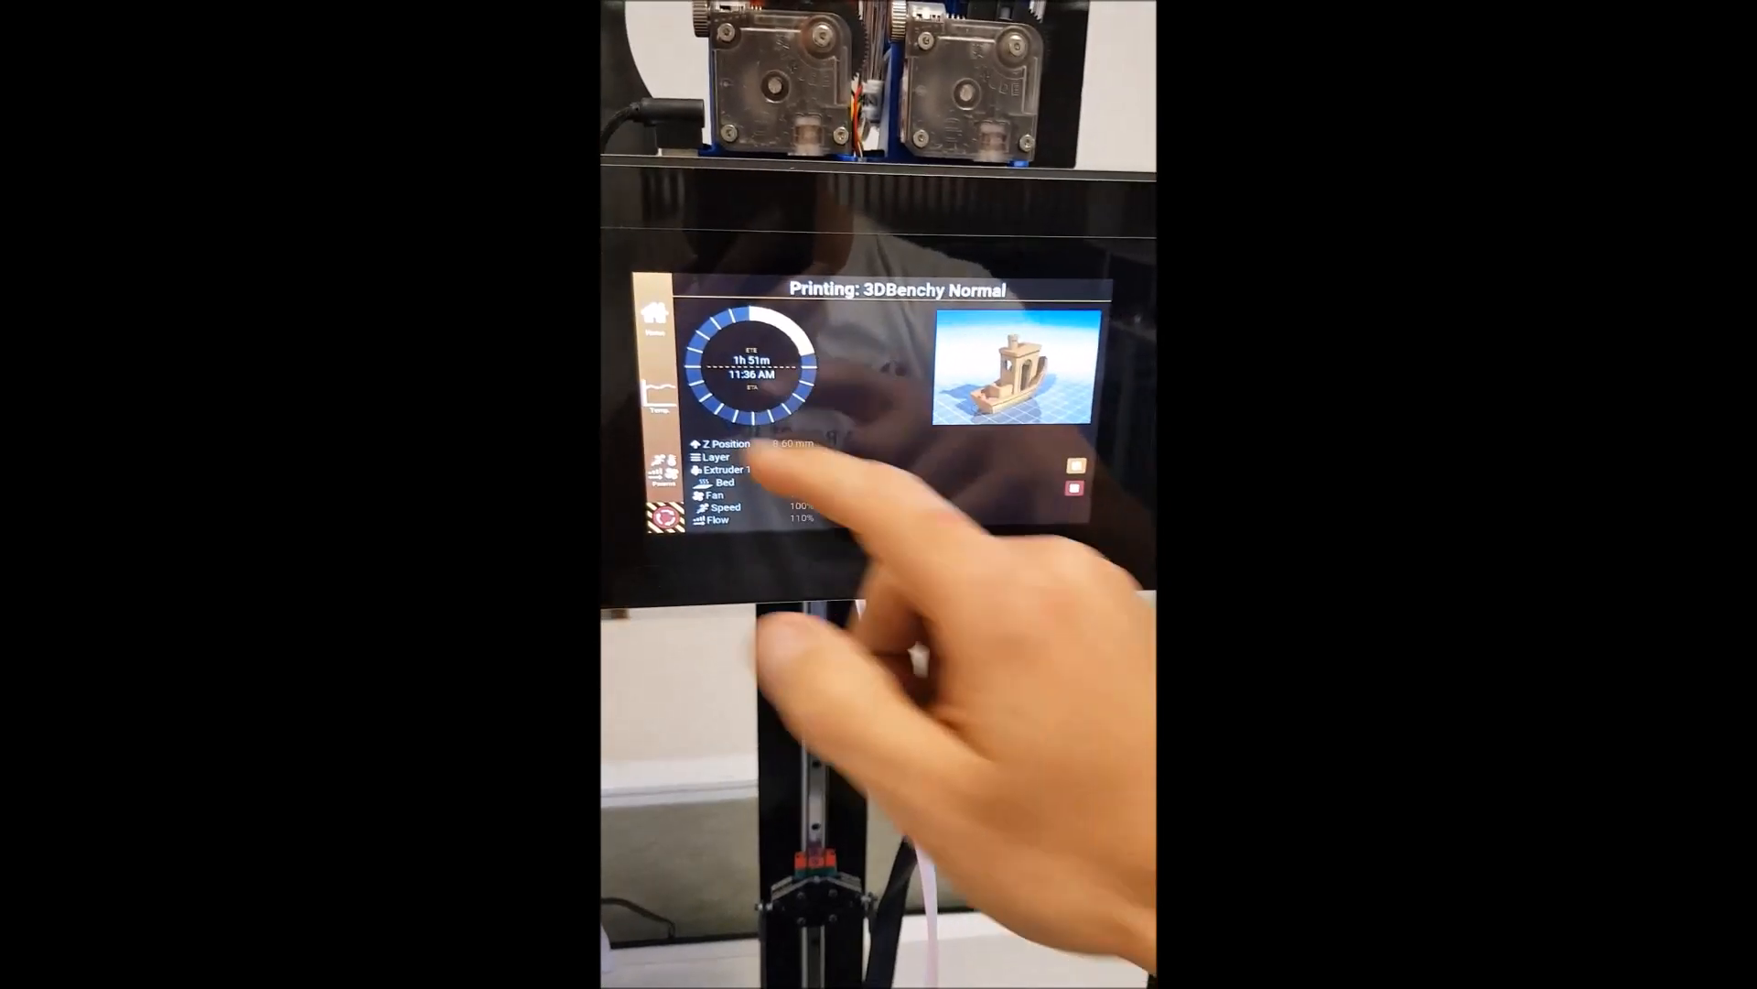
{"action": "left_click", "coordinate": [750, 471]}
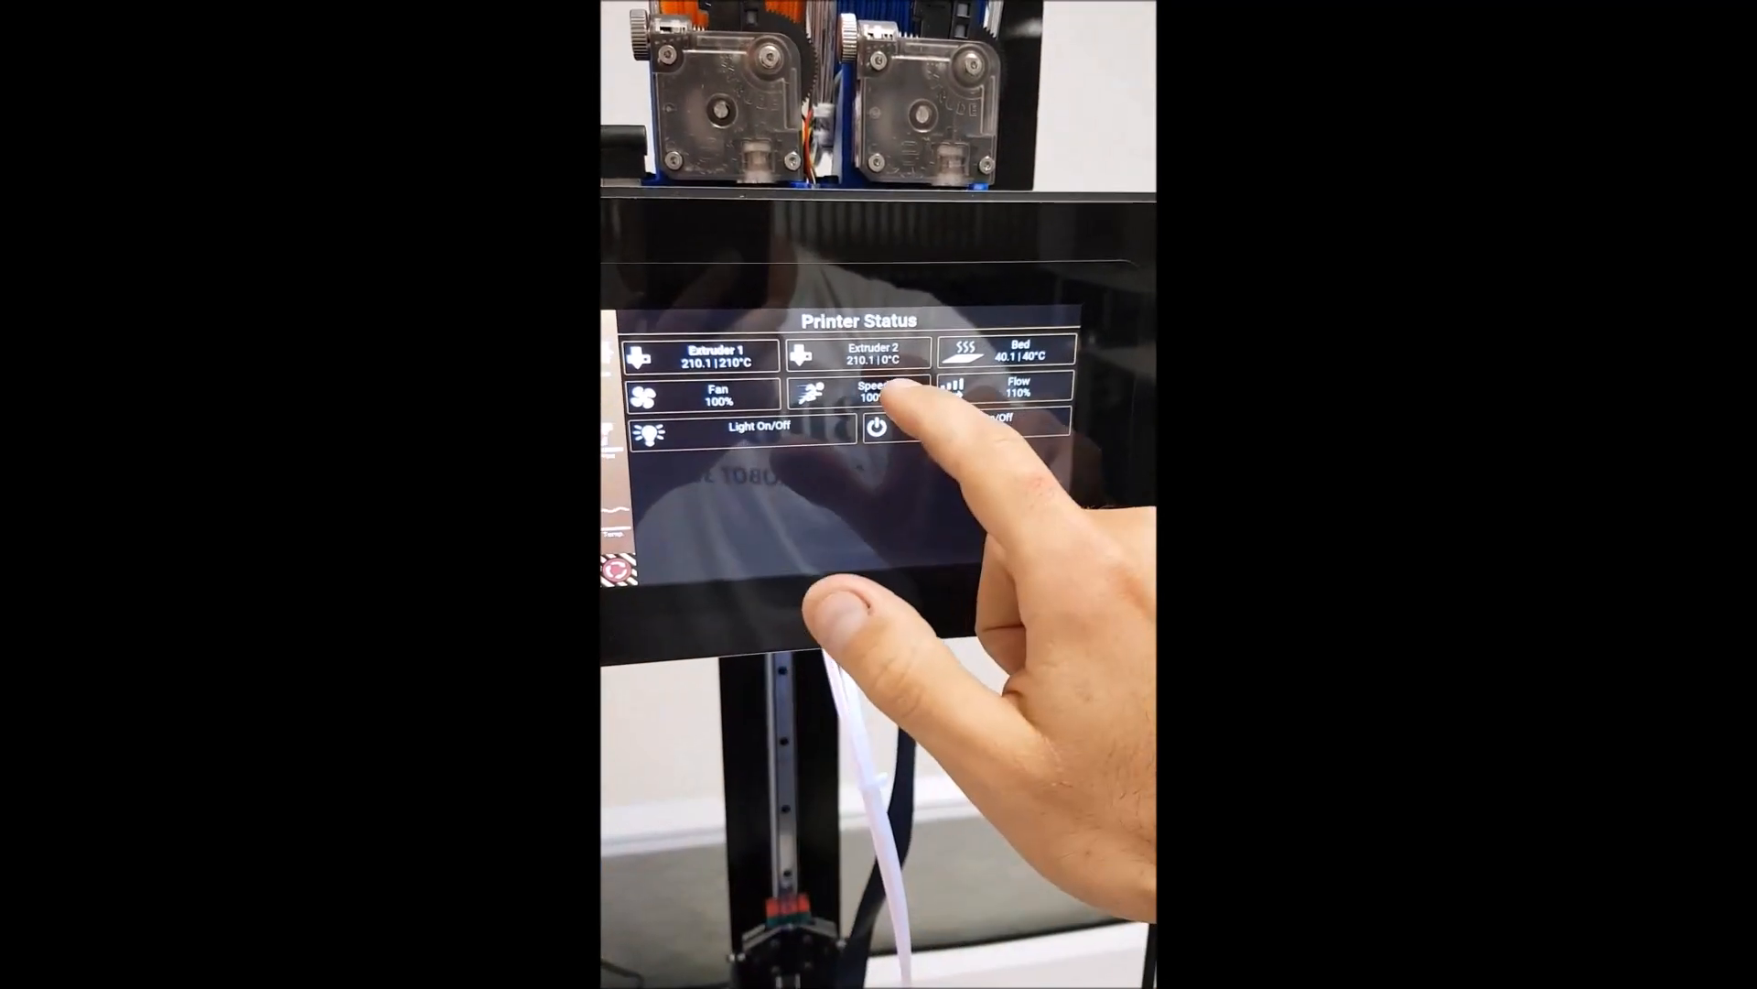
{"action": "left_click", "coordinate": [873, 390]}
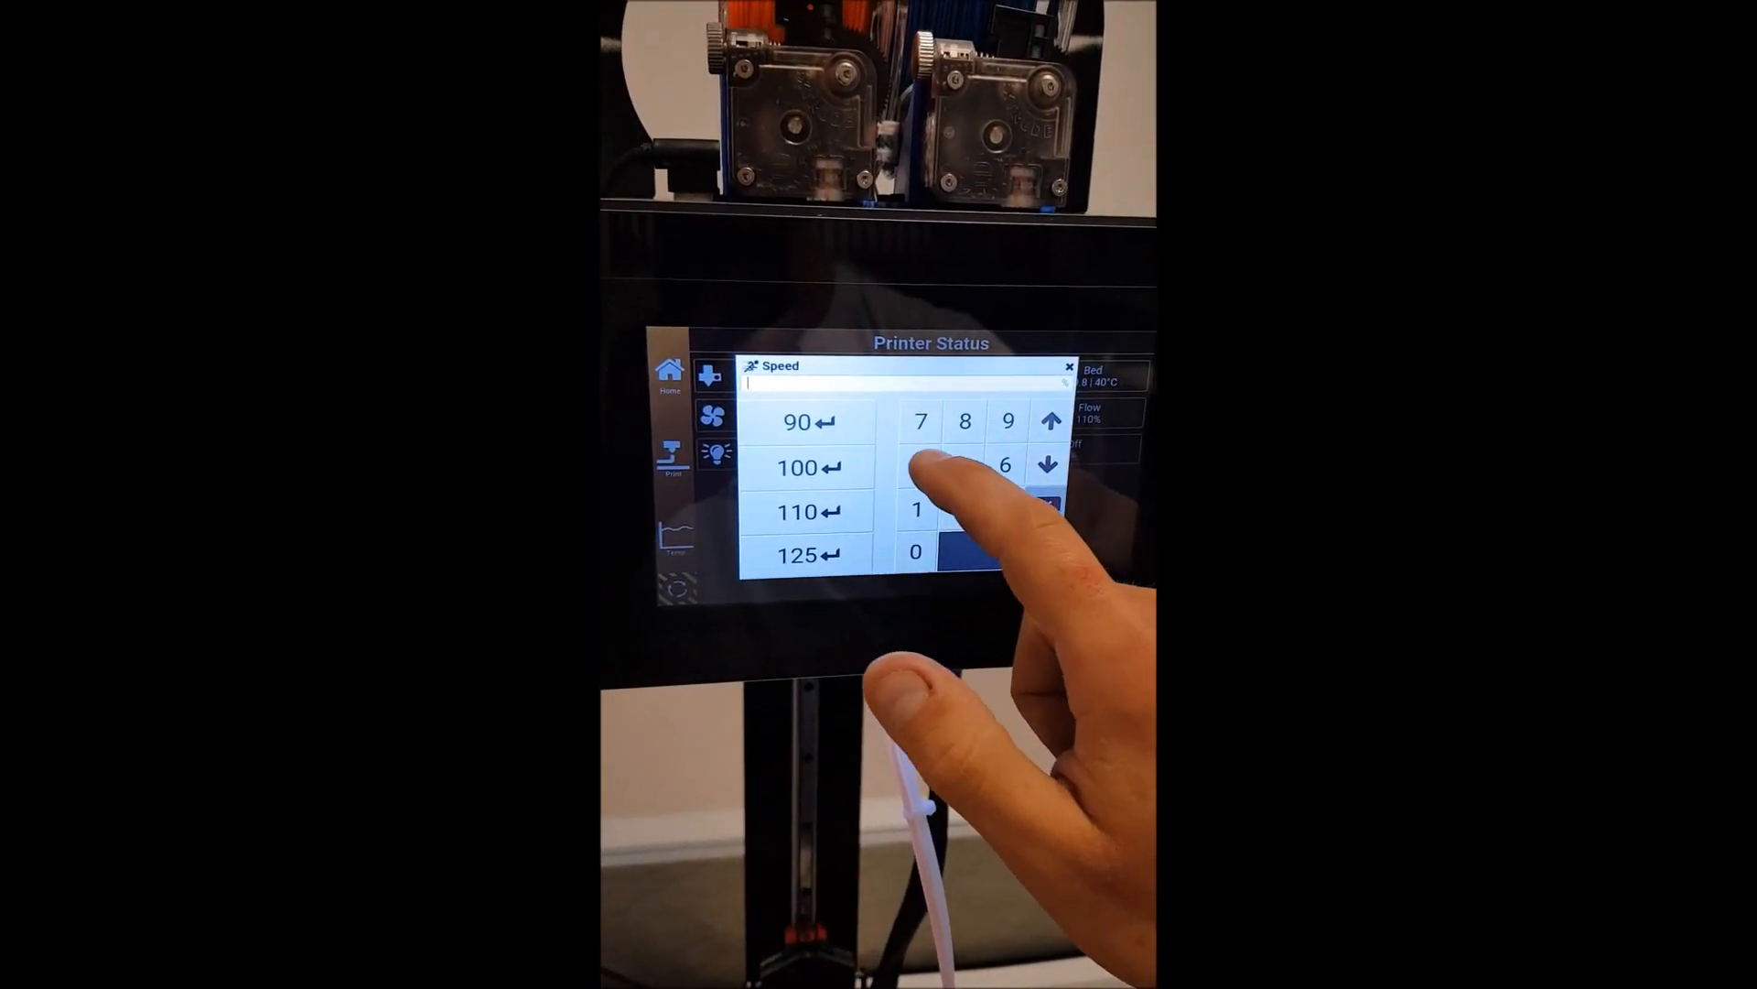
{"action": "left_click", "coordinate": [915, 463]}
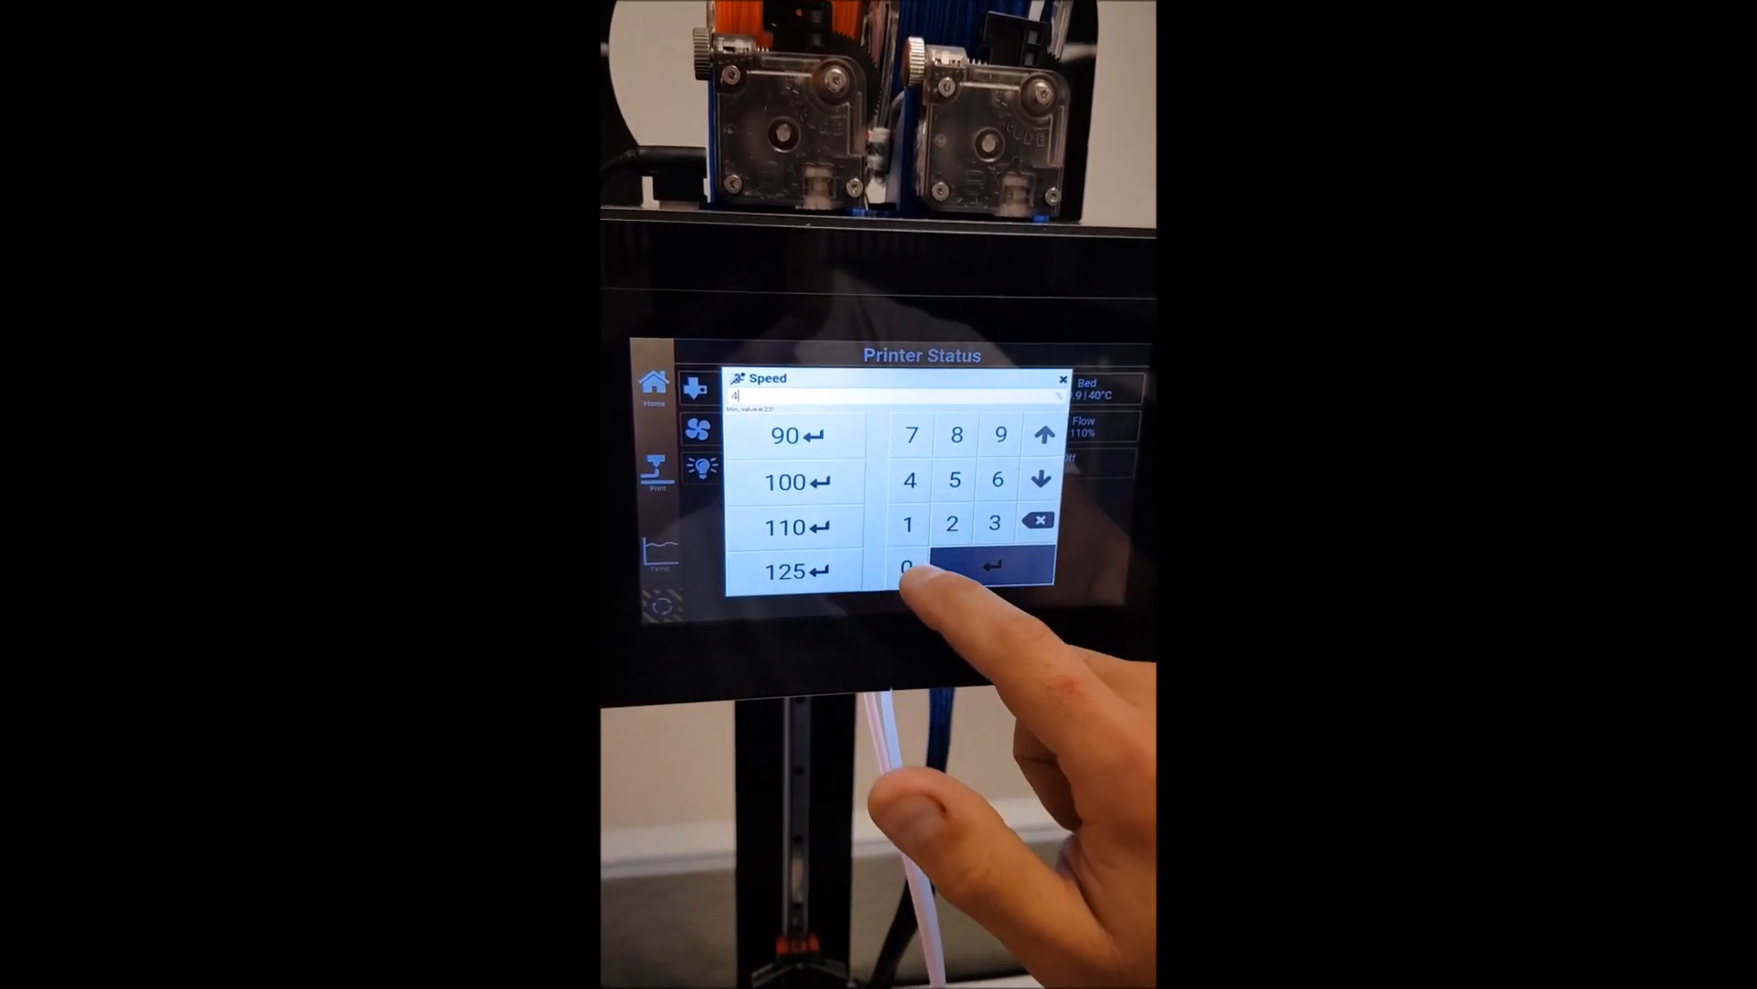
{"action": "left_click", "coordinate": [908, 566]}
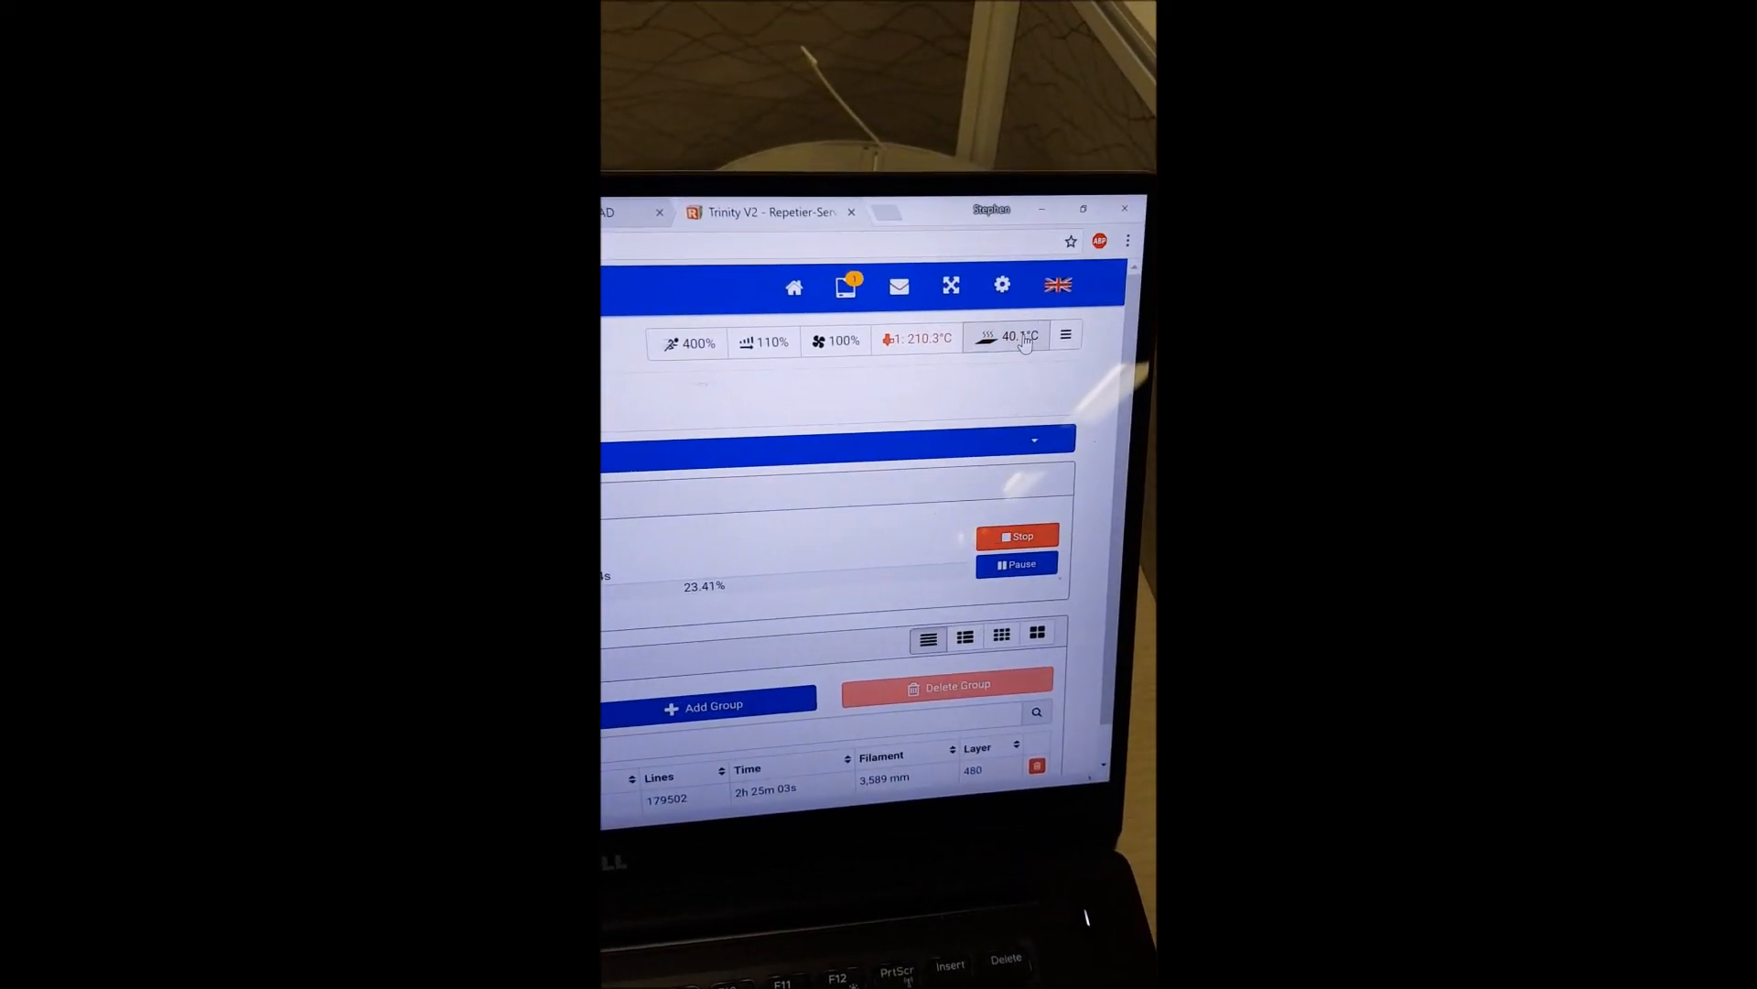
- Show the heated bed, Extruder 1 temperature and print speed controls from the toolbar
{"action": "left_click", "coordinate": [1009, 338]}
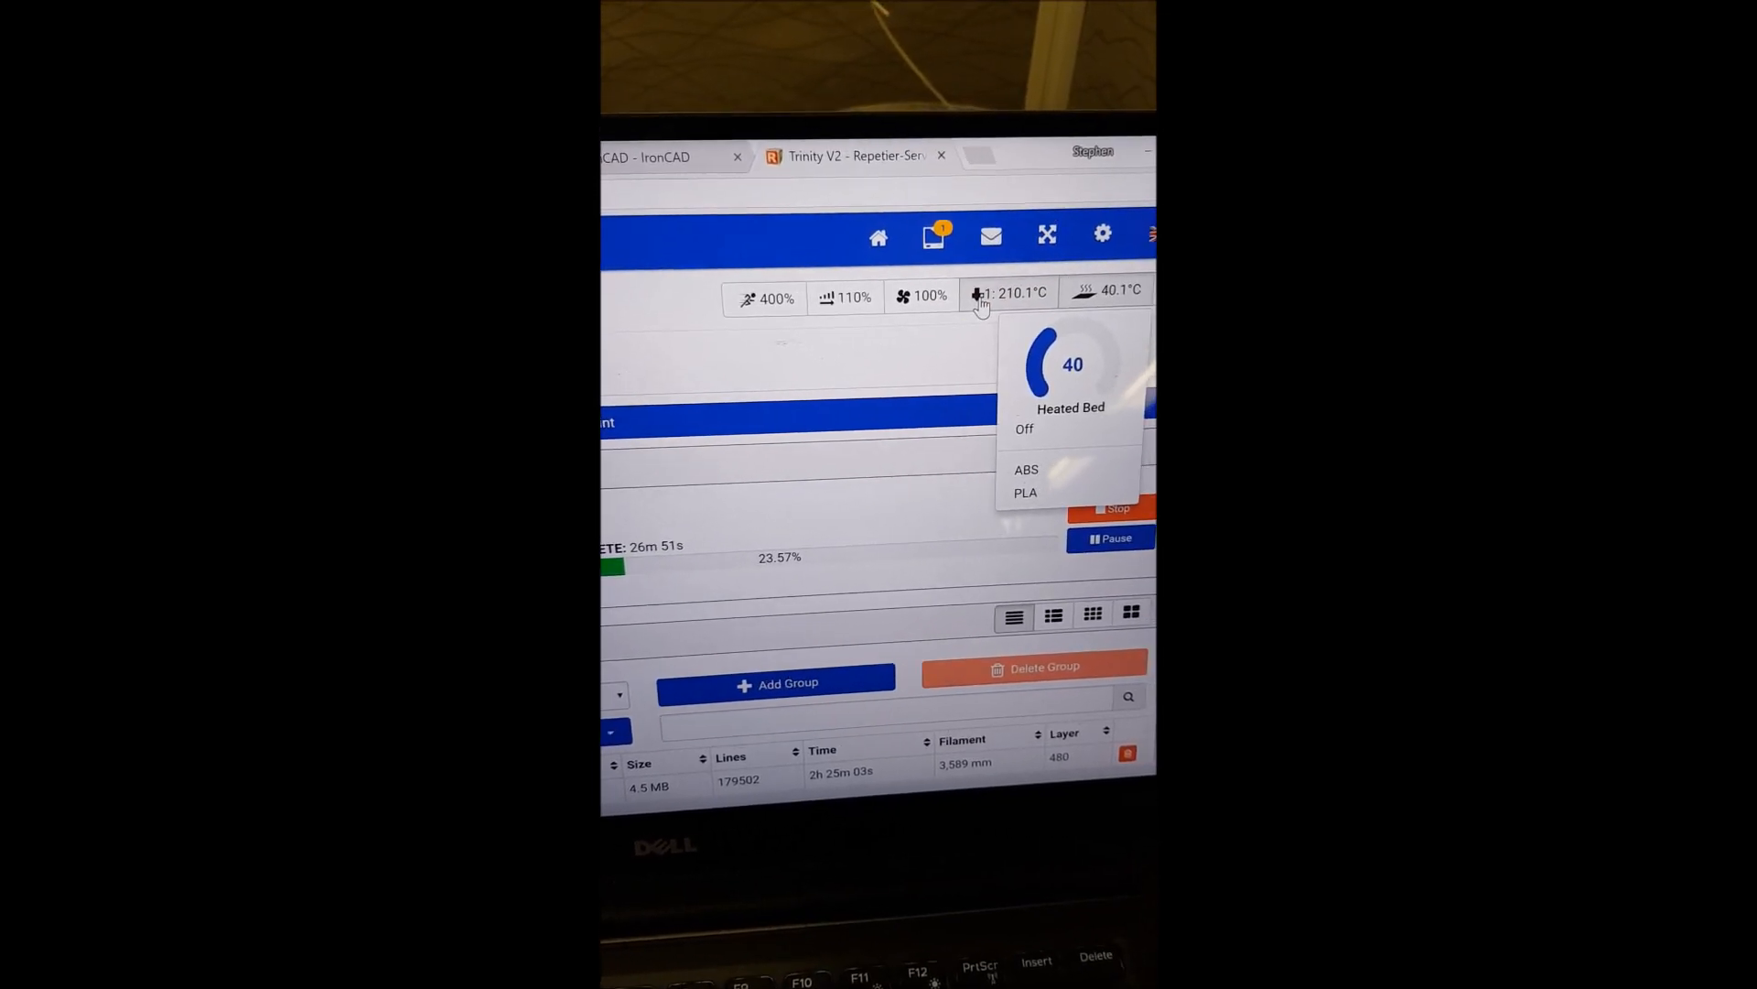
{"action": "left_click", "coordinate": [1009, 291]}
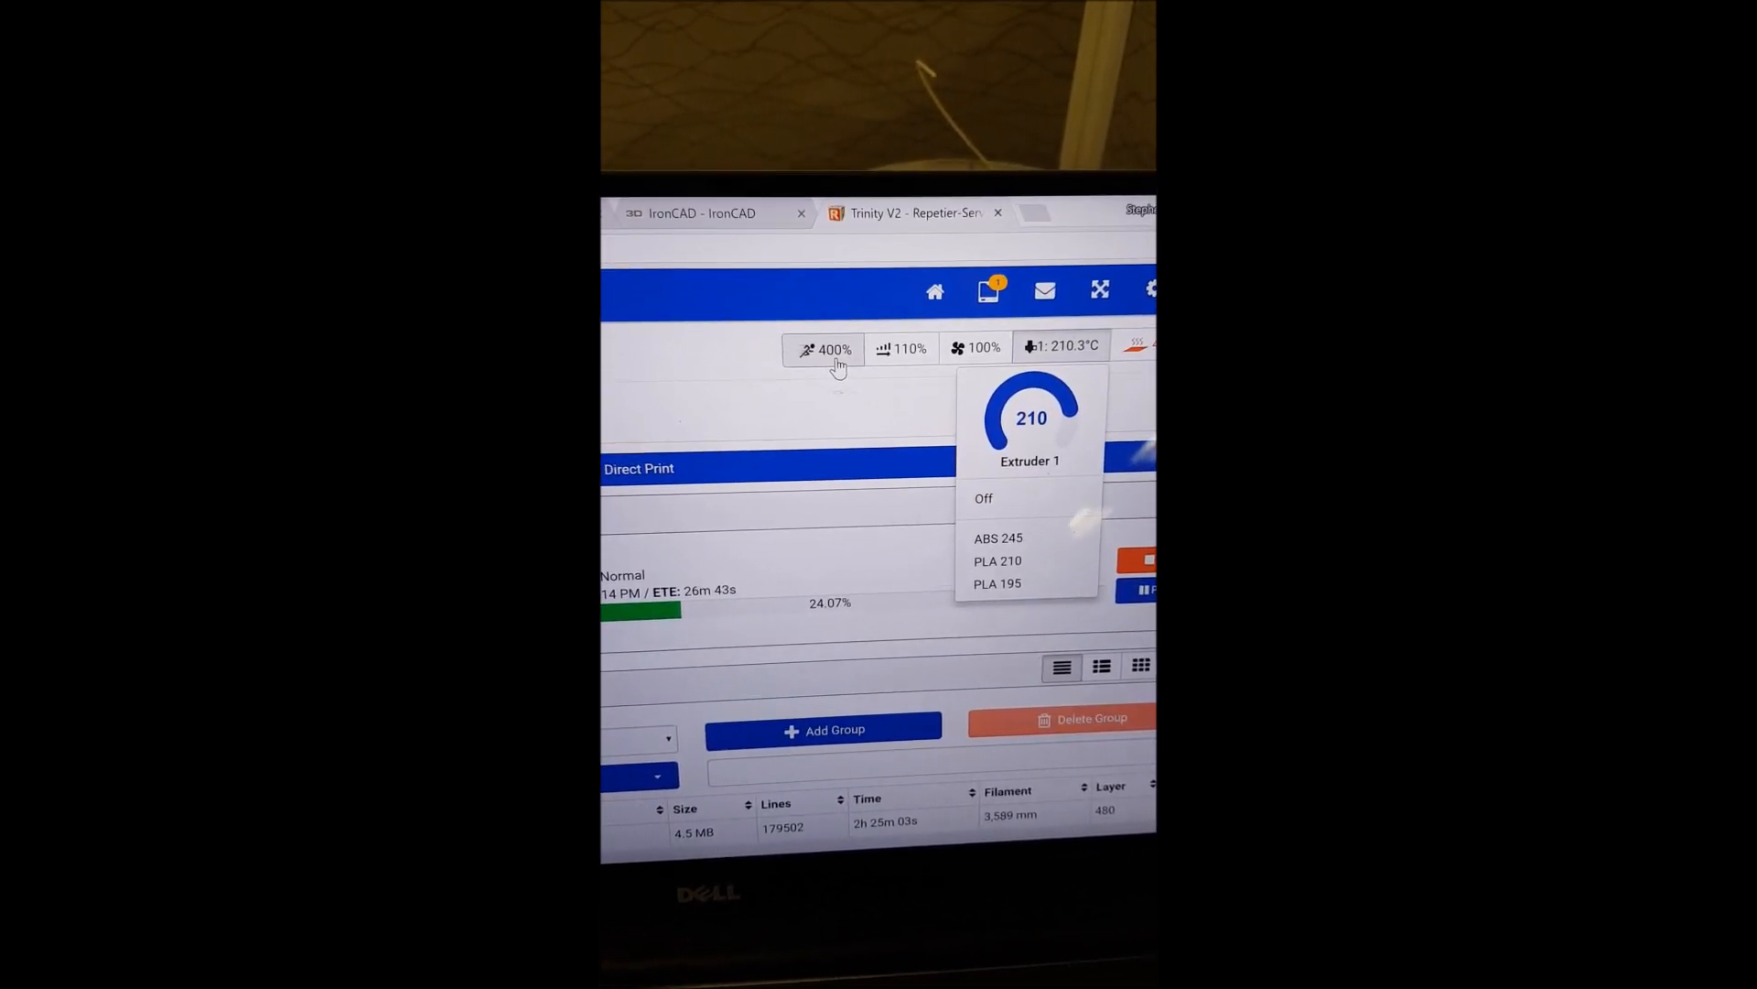
{"action": "left_click", "coordinate": [826, 348]}
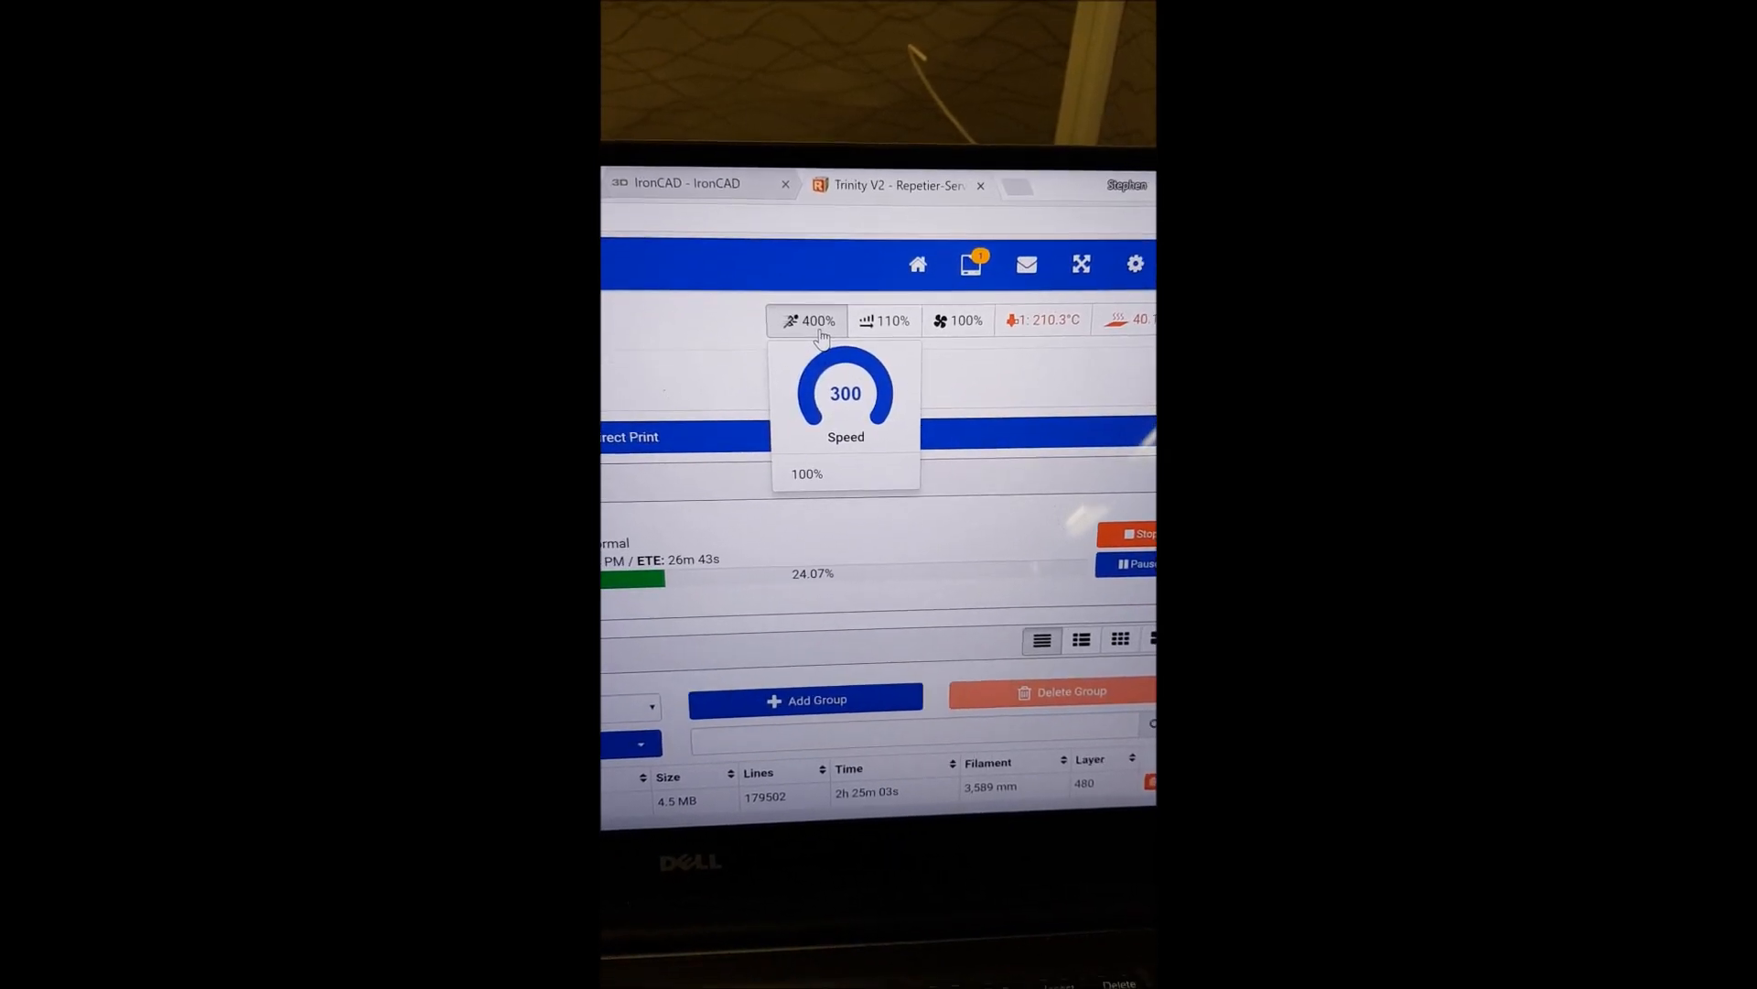